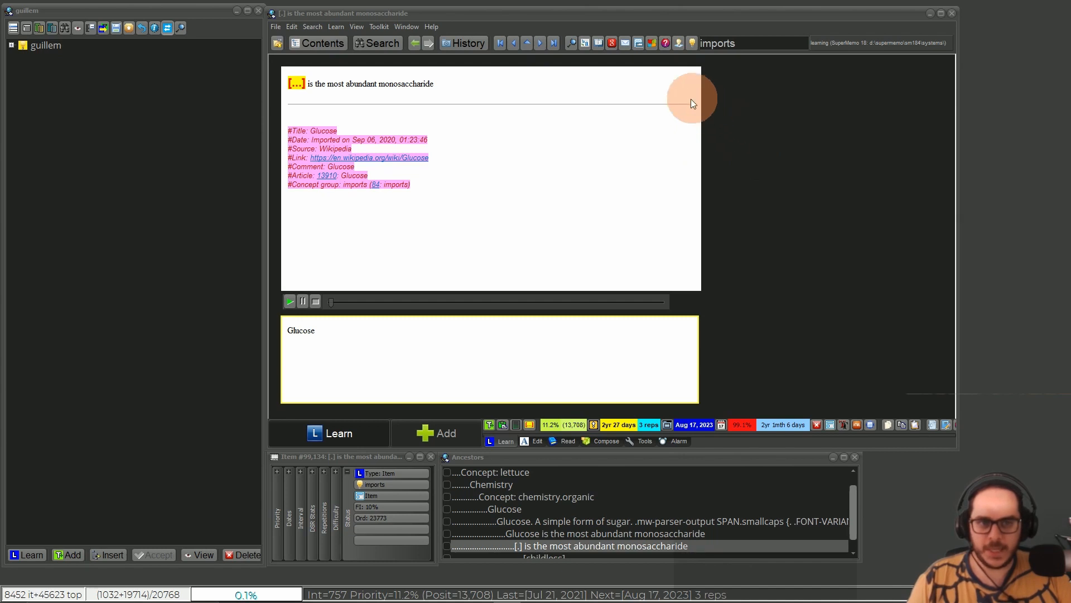
pyautogui.moveTo(315, 102)
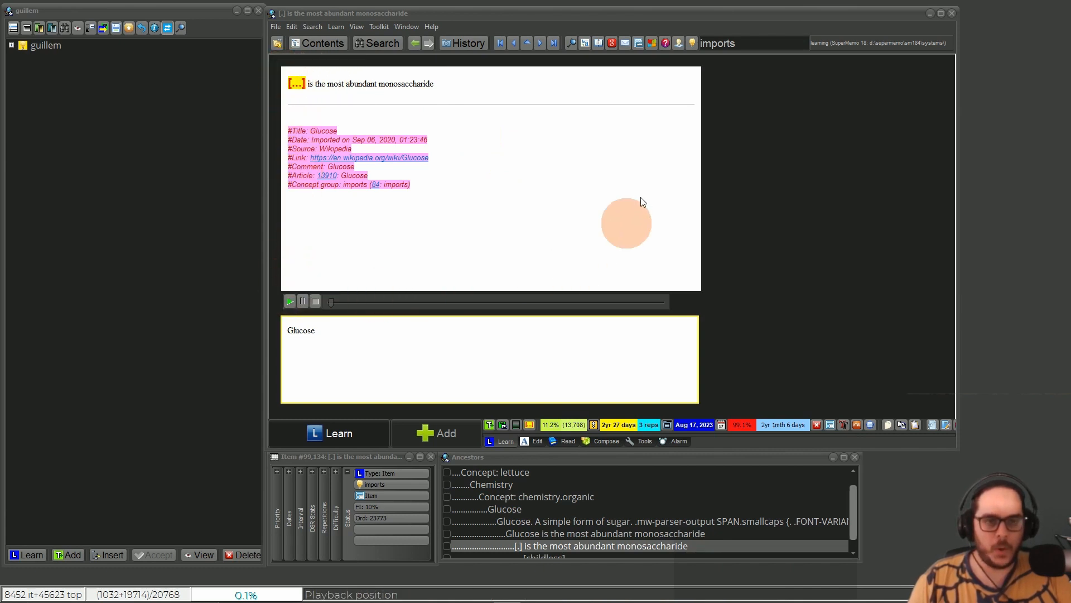
pyautogui.moveTo(557, 138)
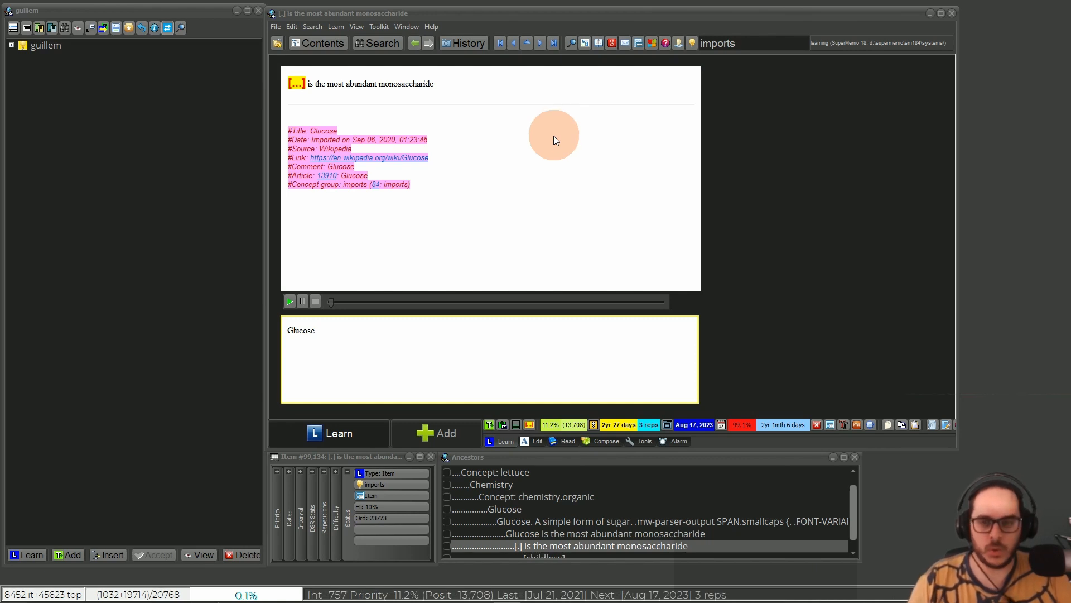
pyautogui.moveTo(553, 157)
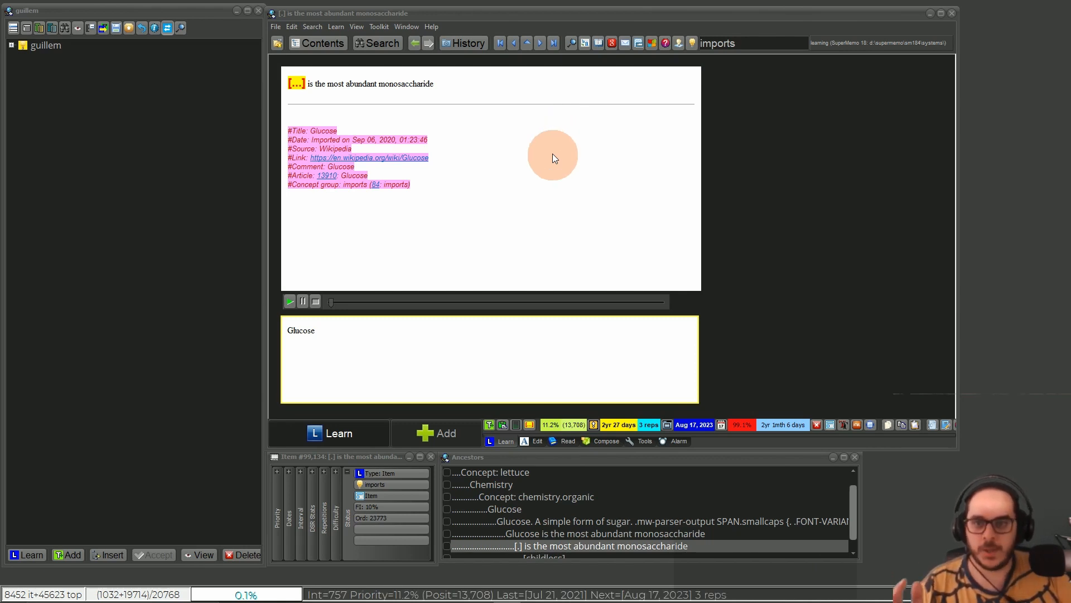
pyautogui.moveTo(693, 106)
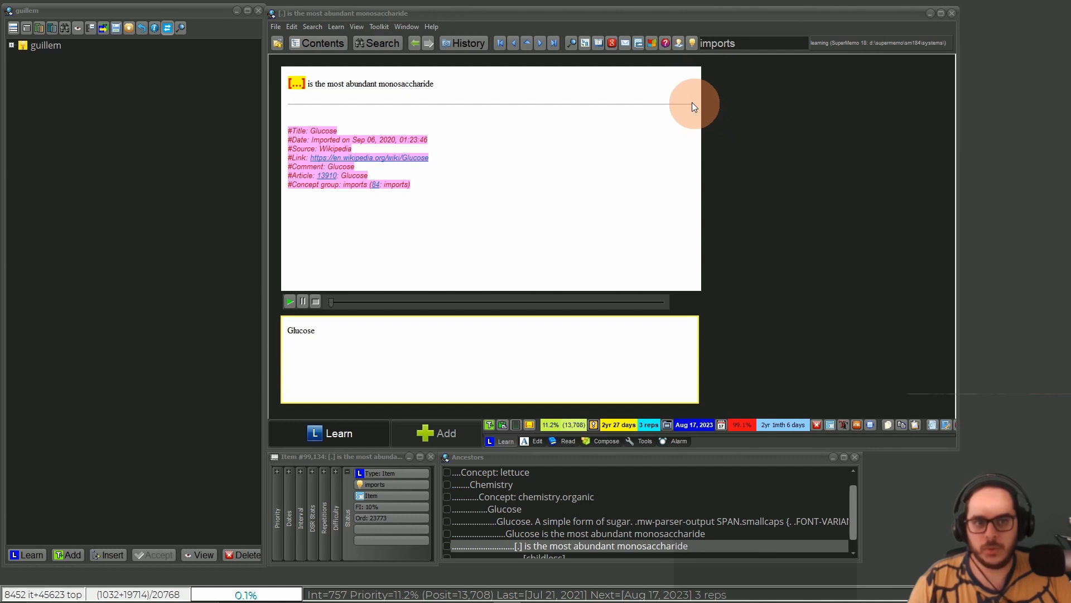
pyautogui.moveTo(309, 120)
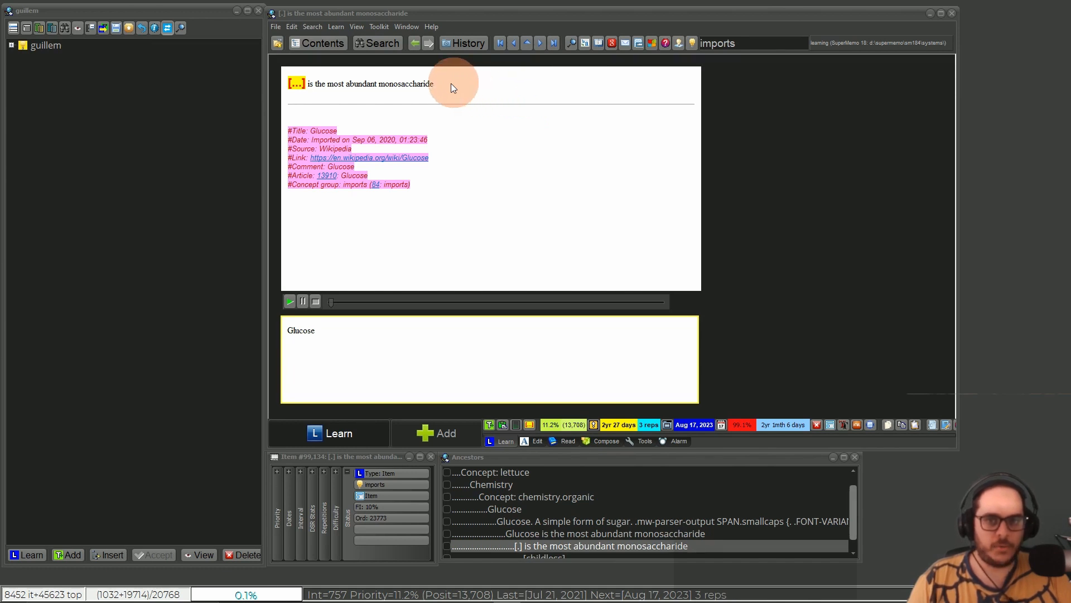
# Open the item's 1090.css stylesheet and begin an HR color rule at its end
pyautogui.rightClick(451, 87)
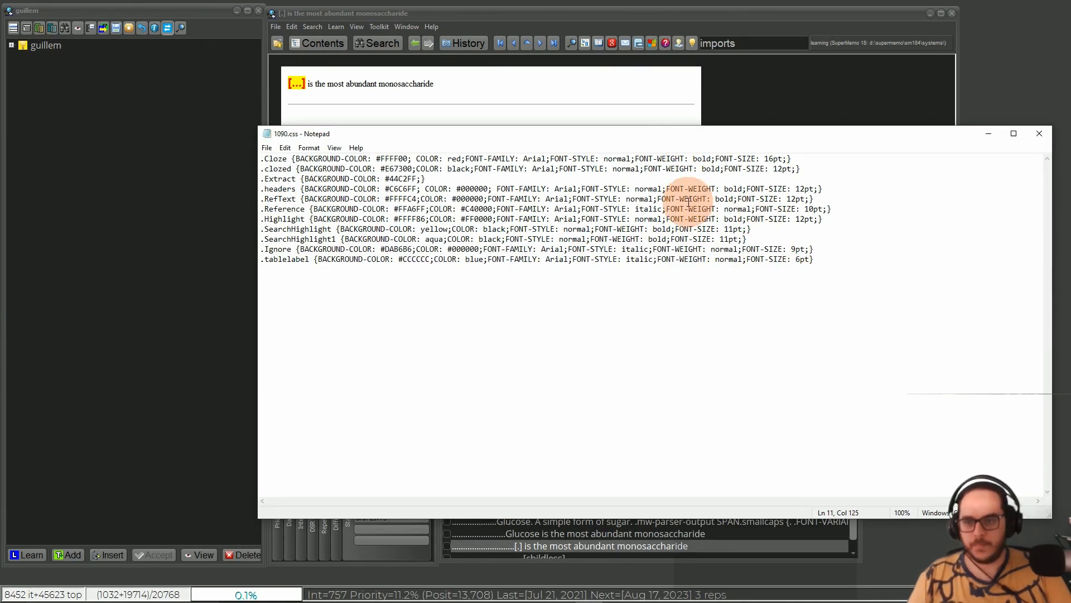
pyautogui.write('HR {')
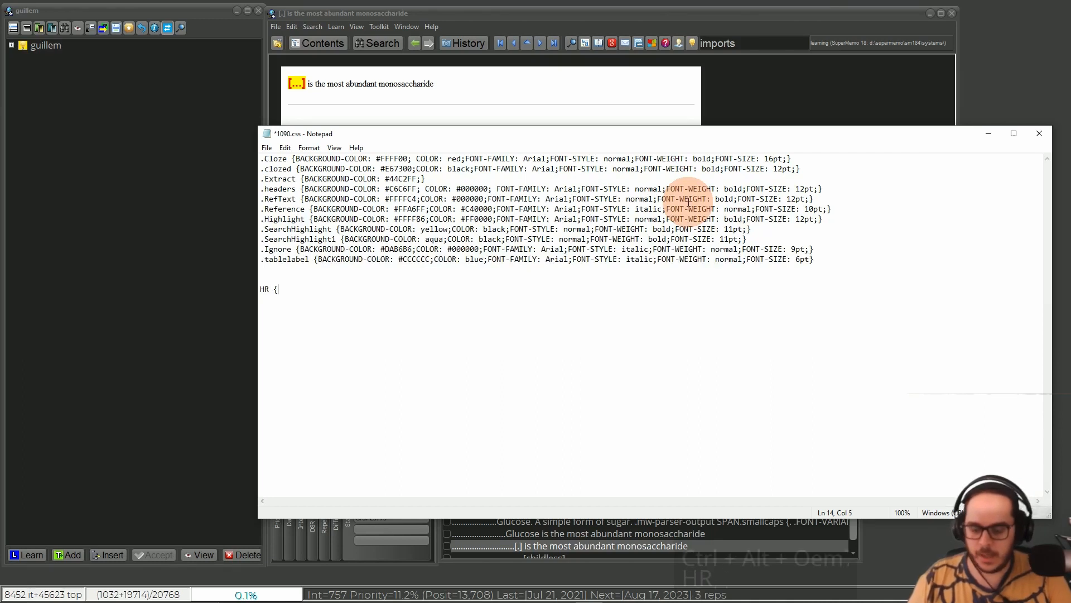
pyautogui.write('color')
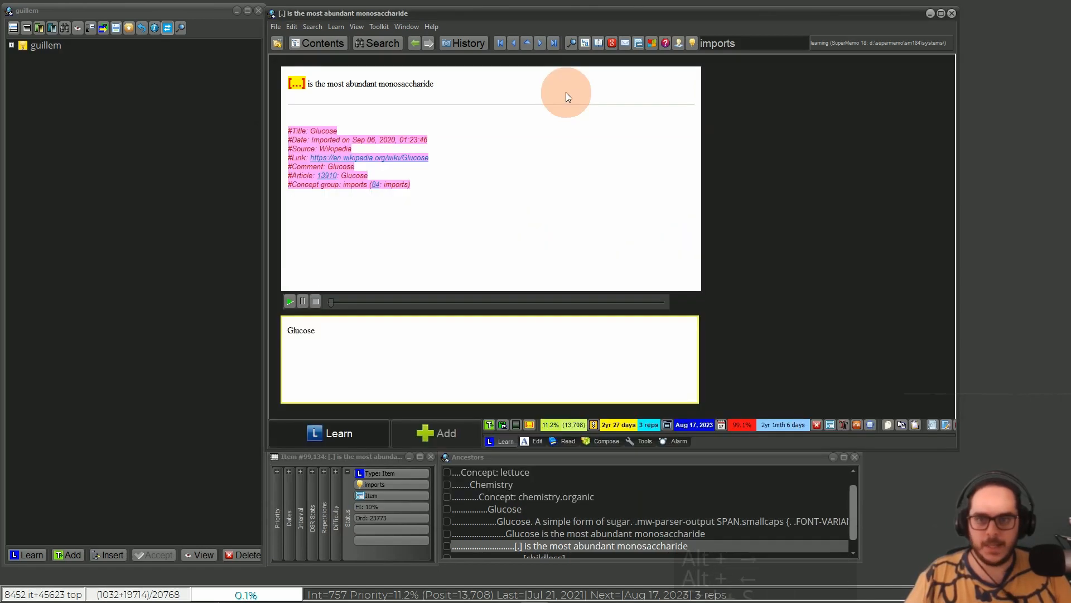
pyautogui.moveTo(595, 99)
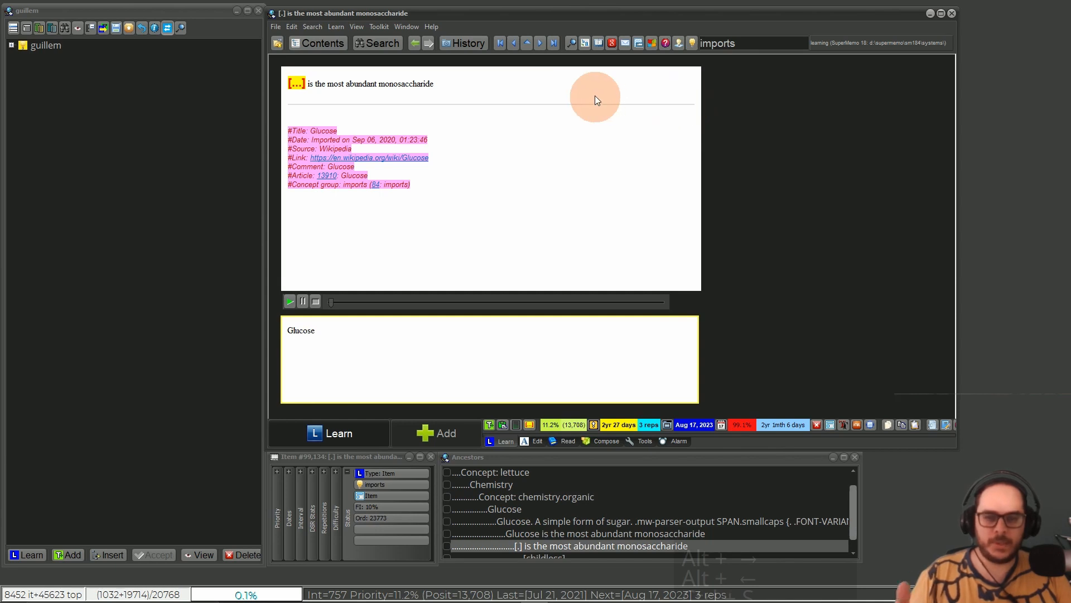
pyautogui.moveTo(638, 114)
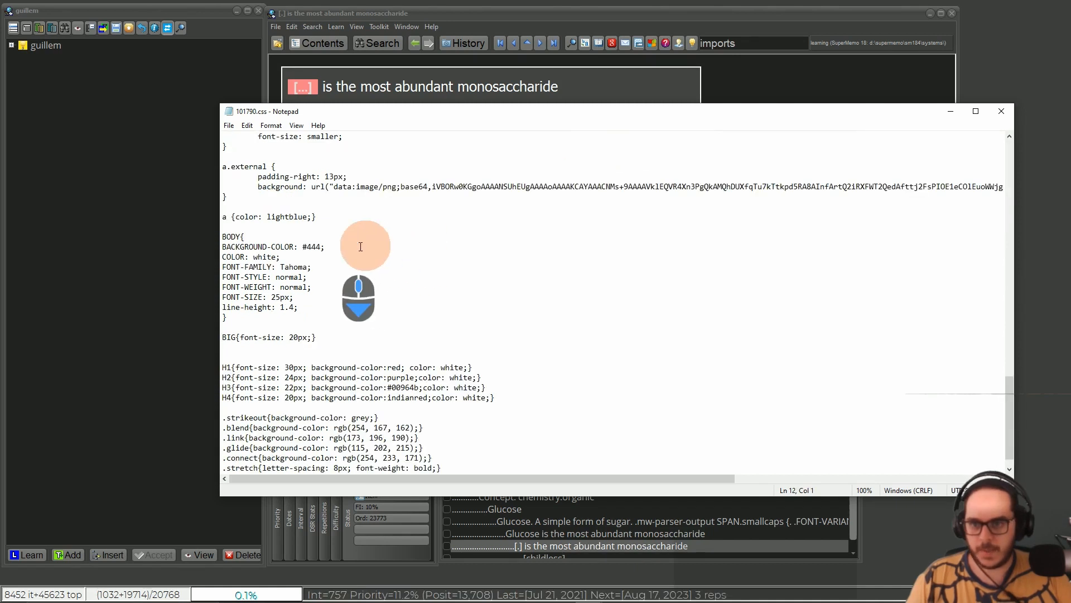
# Add 'HR {color:#444;}' below the BIG rule in 101790.css, matching the background colour
pyautogui.doubleClick(315, 247)
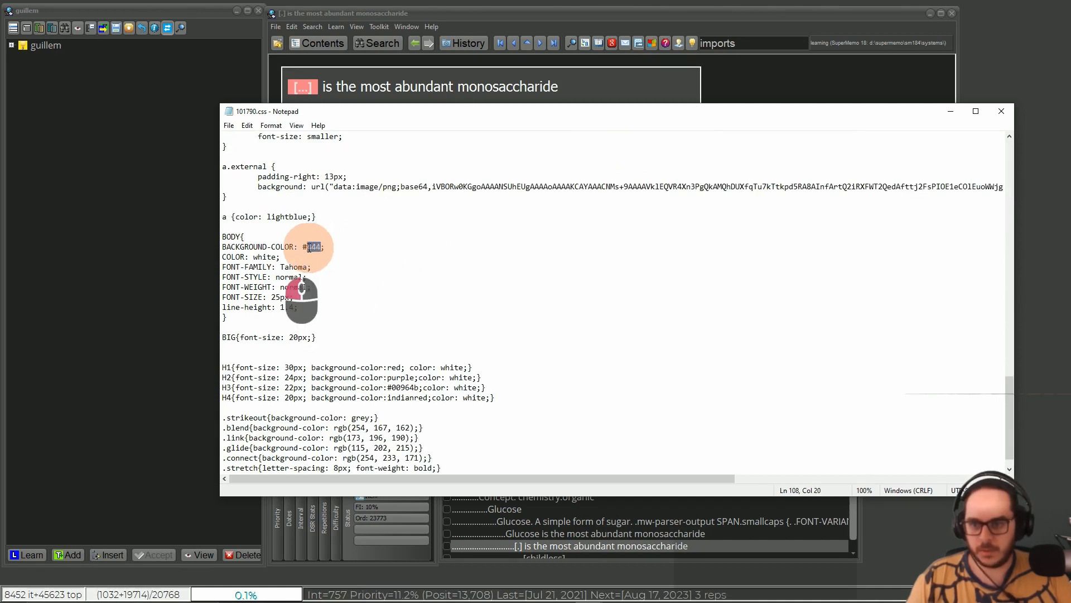
pyautogui.write('HR {')
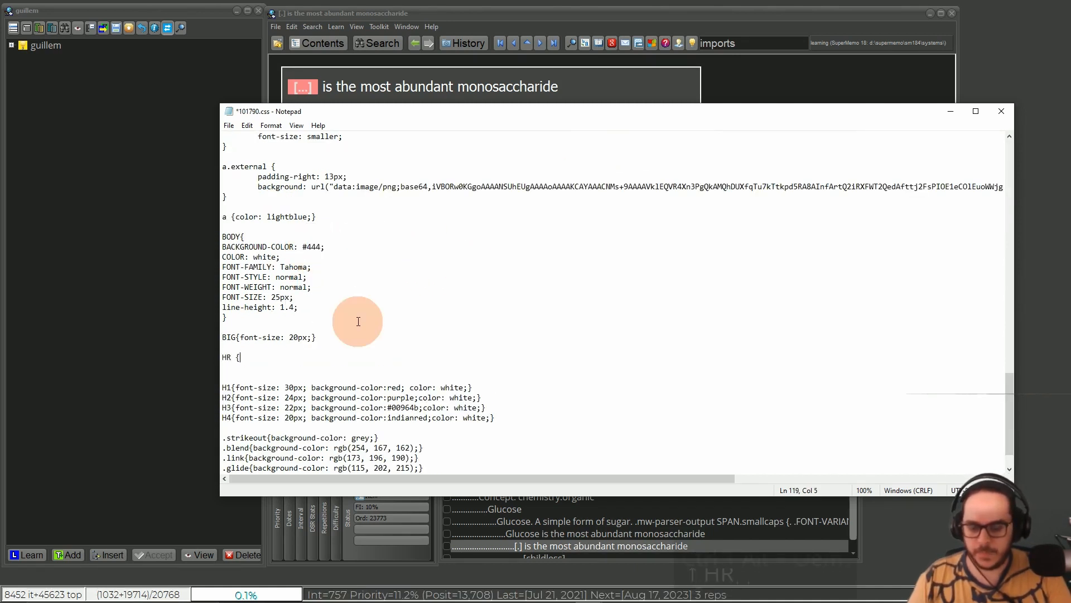
pyautogui.write('color:')
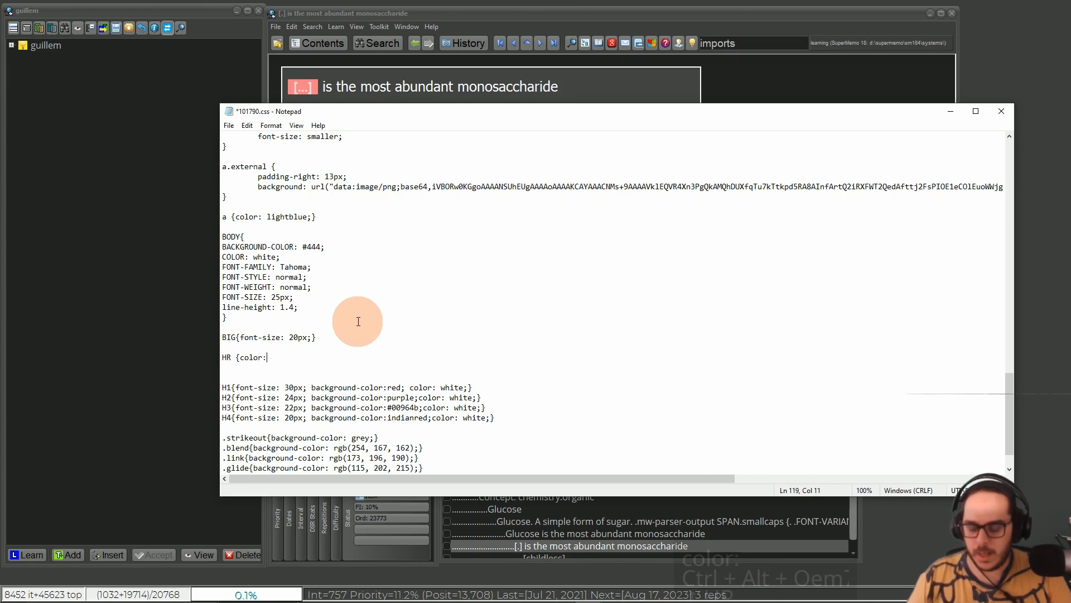
pyautogui.write('#444;}')
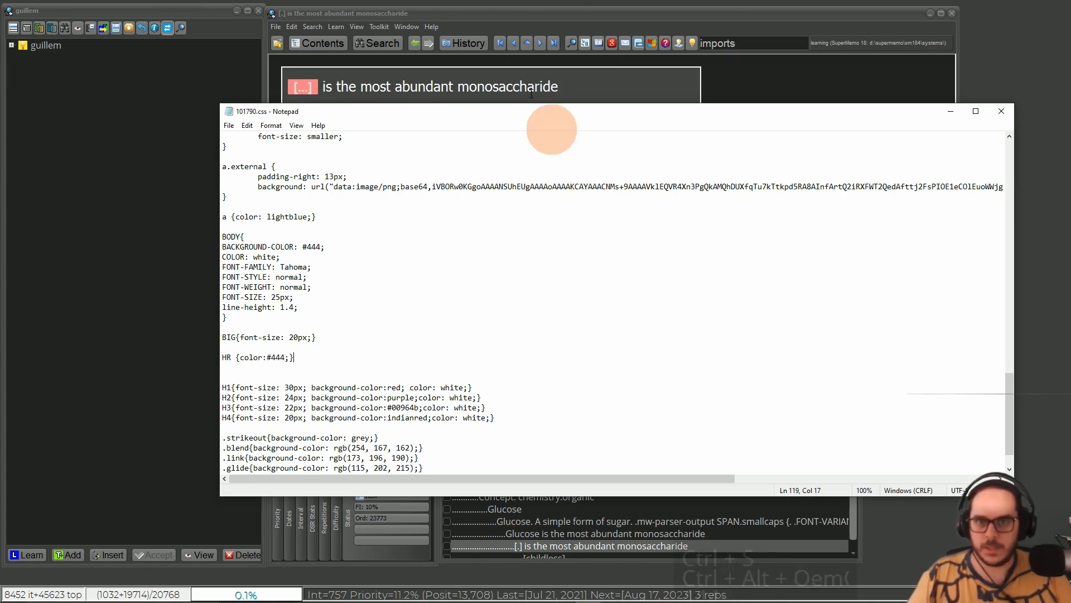